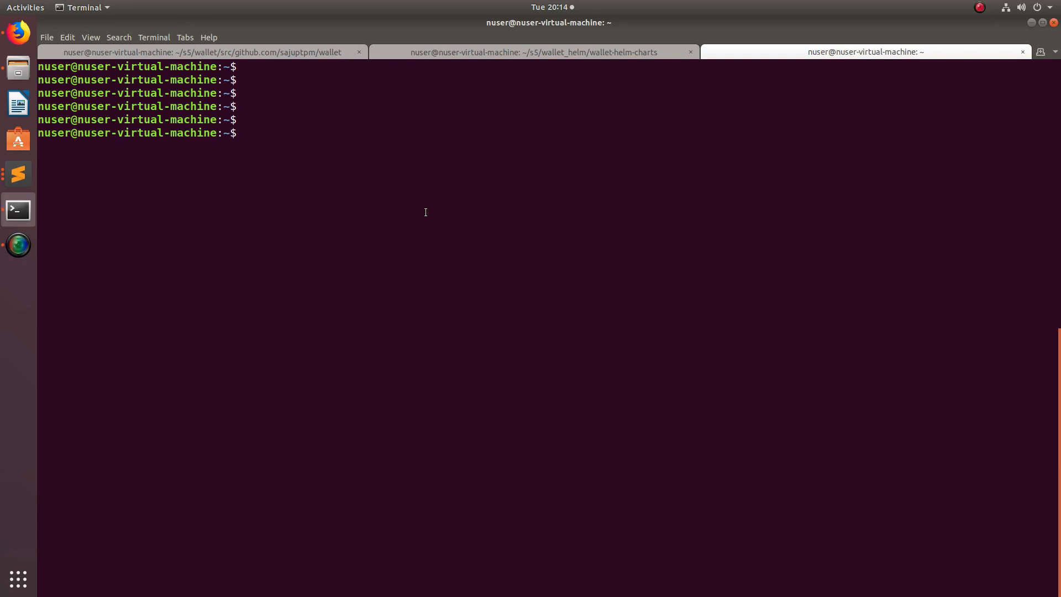
Step: Run 'which go' to find where the go binary is installed
type("which")
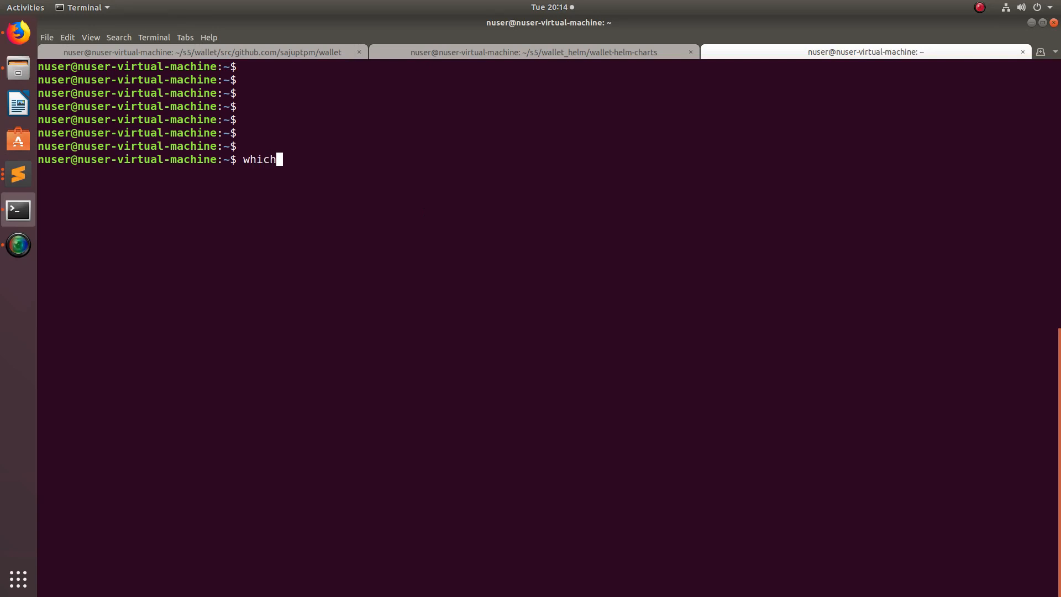
key("Return")
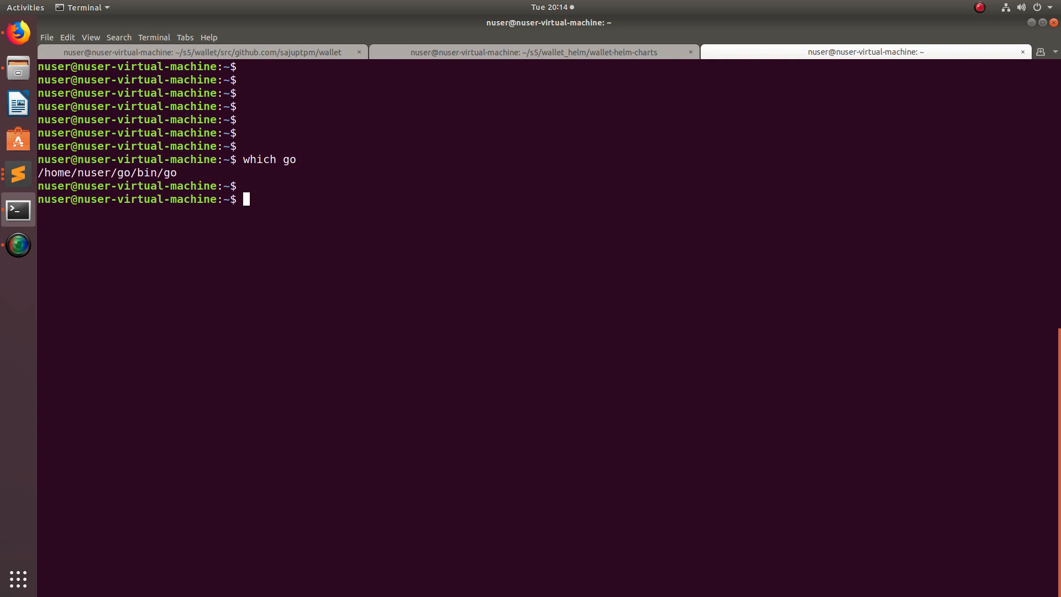
key("Return")
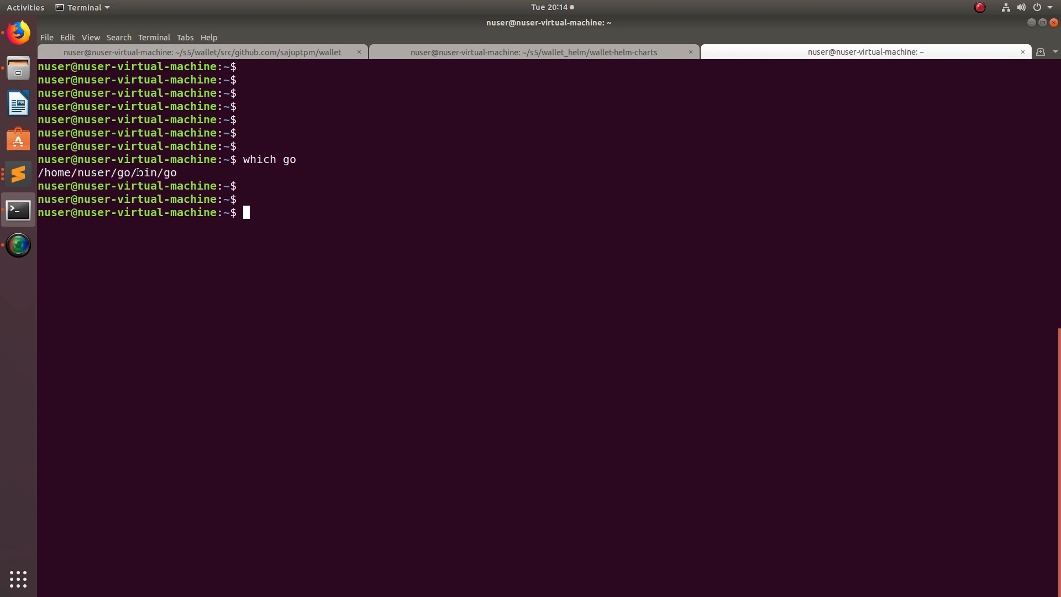
Step: List the /home/nuser/go folder and its bin subfolder, showing go and gofmt
double_click(85, 172)
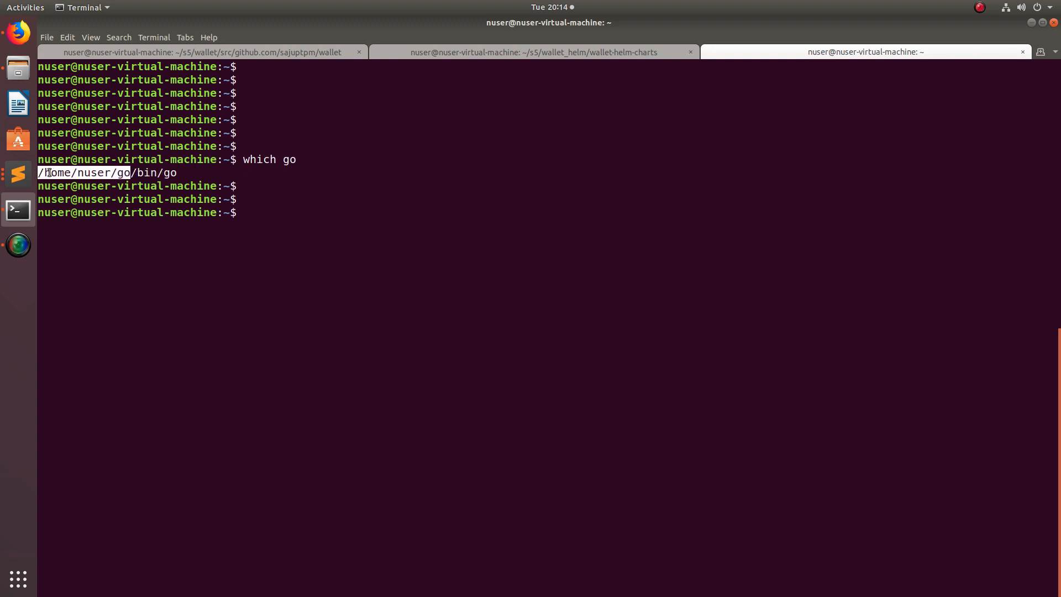
type("ls")
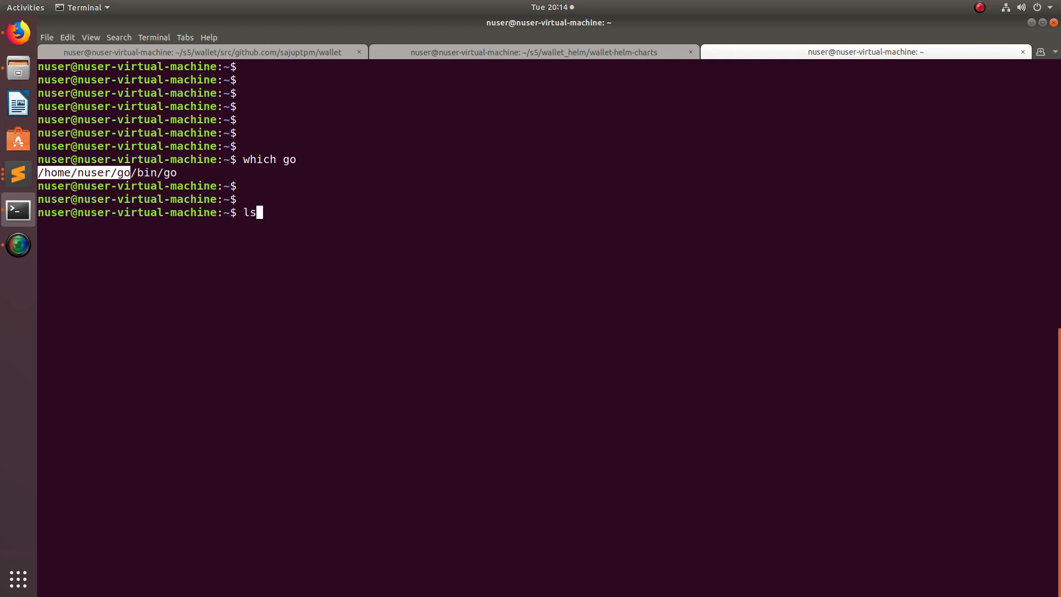
key("Return")
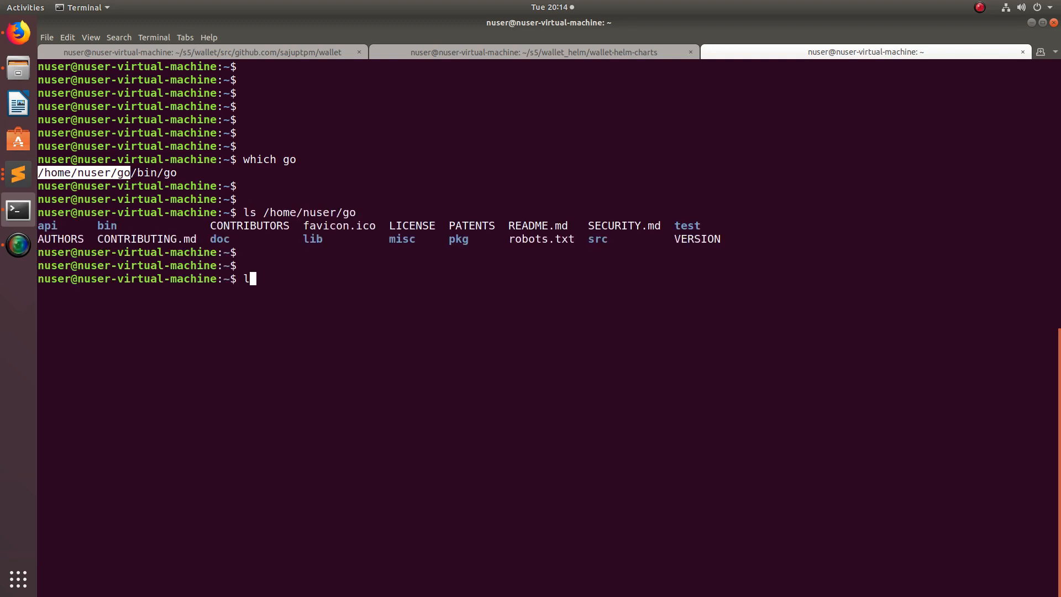
type("s")
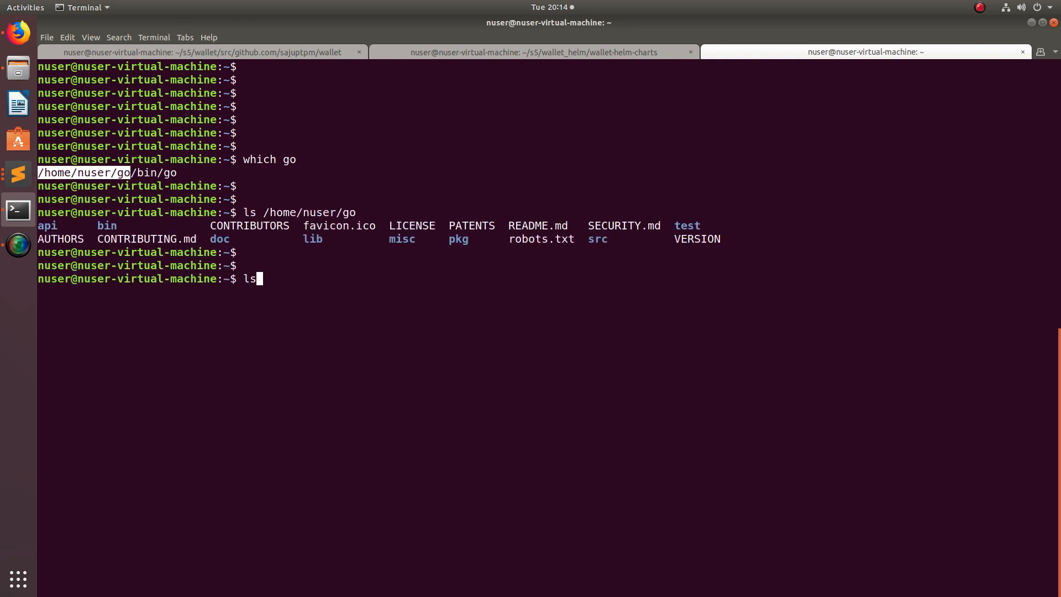
type("/home/nuser/go/")
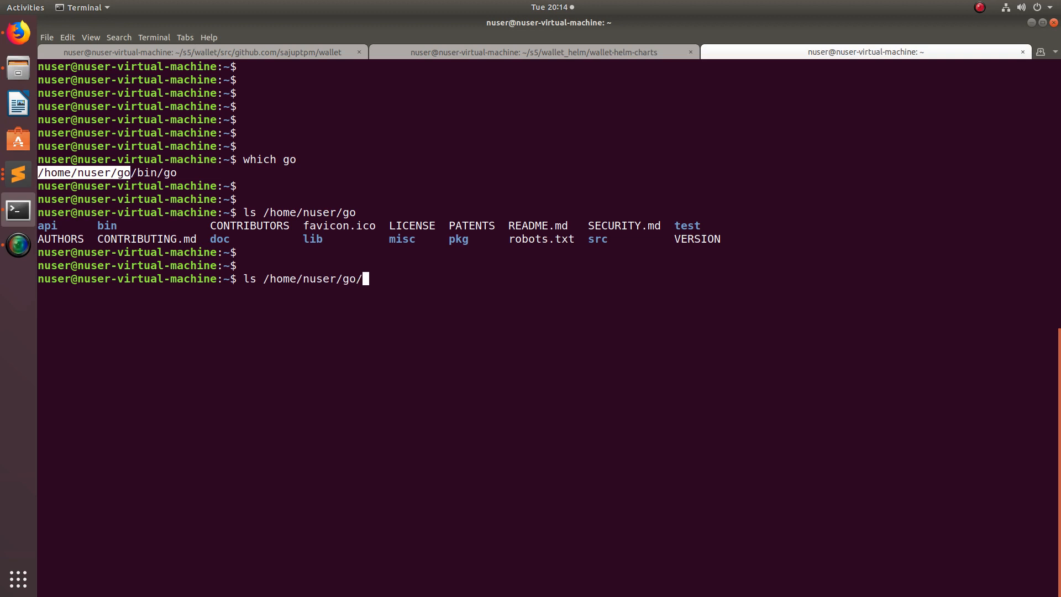
type("bin/")
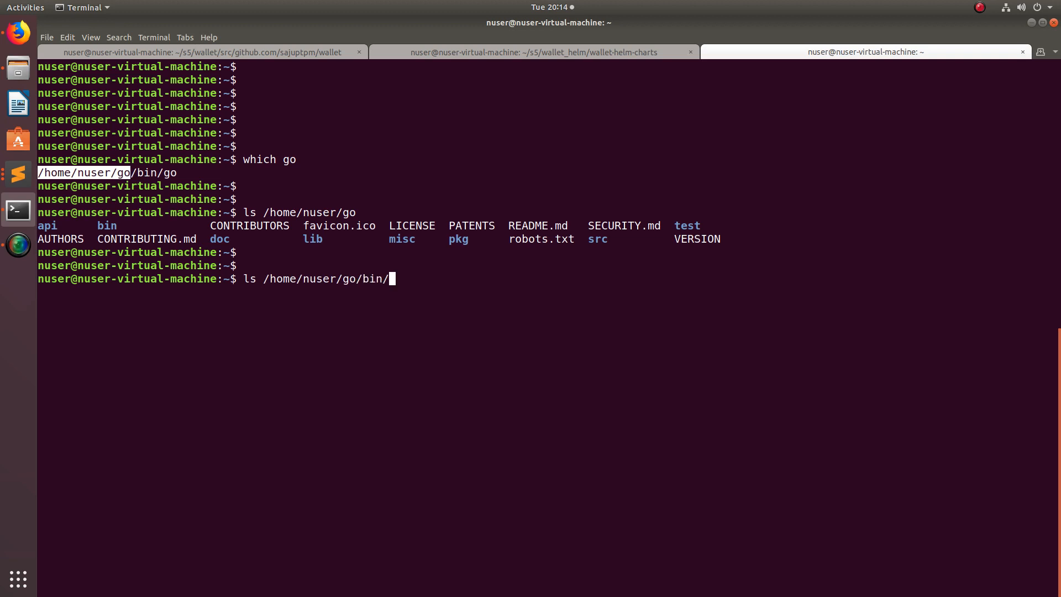
key("Return")
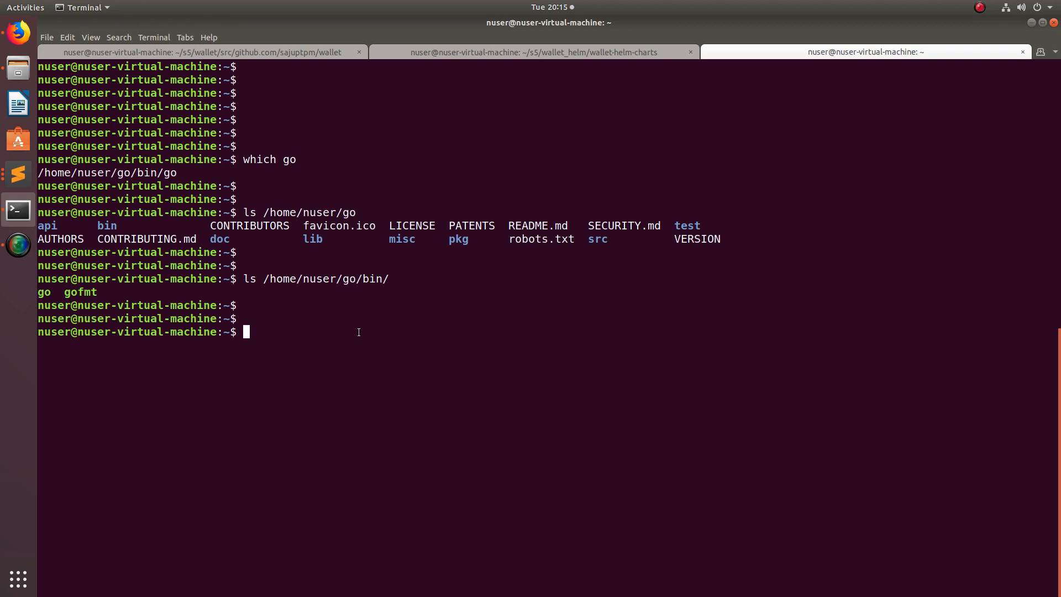
Step: Enter a commented note for the /usr/local/go/bin/go path
type("#")
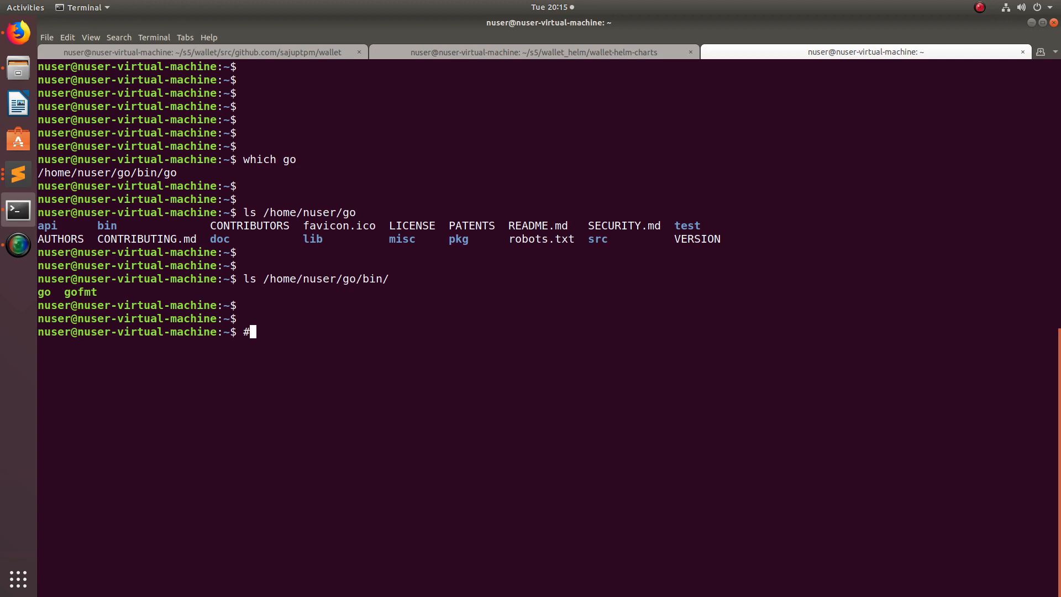
type("/usr")
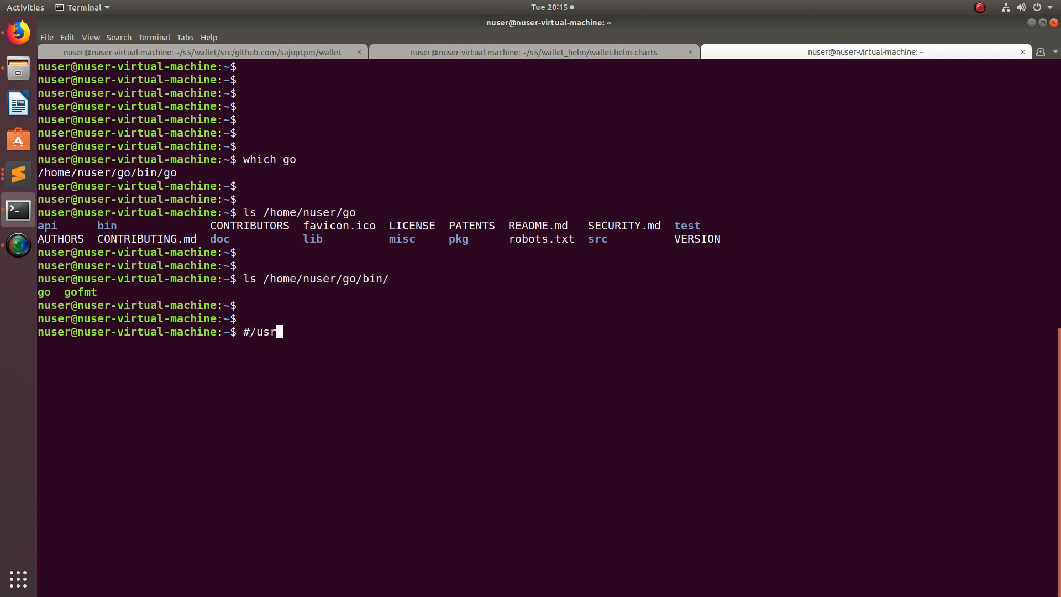
type("/local/go")
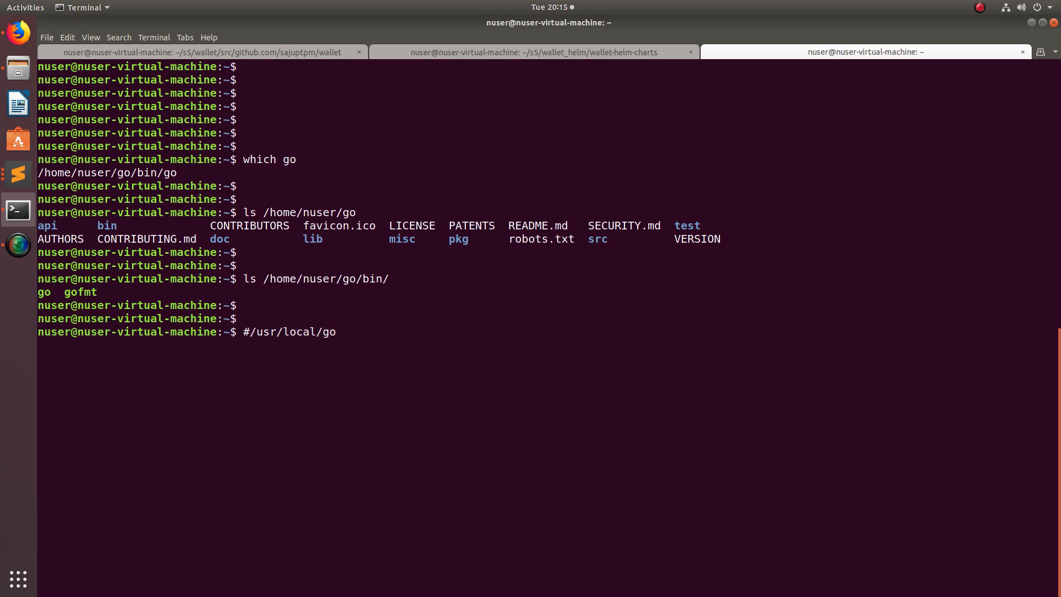
type("/bin")
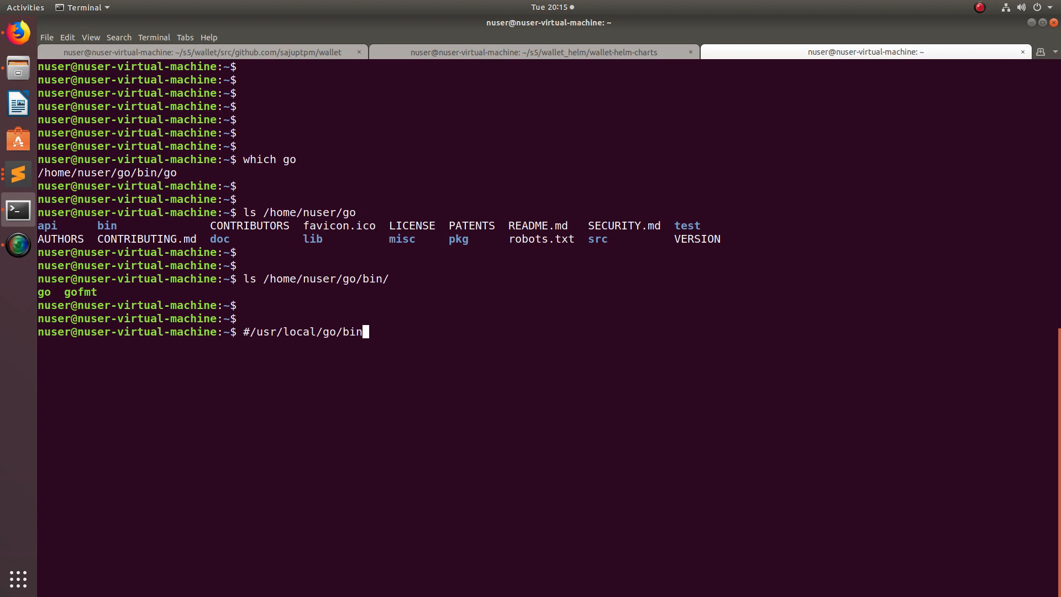
type("go")
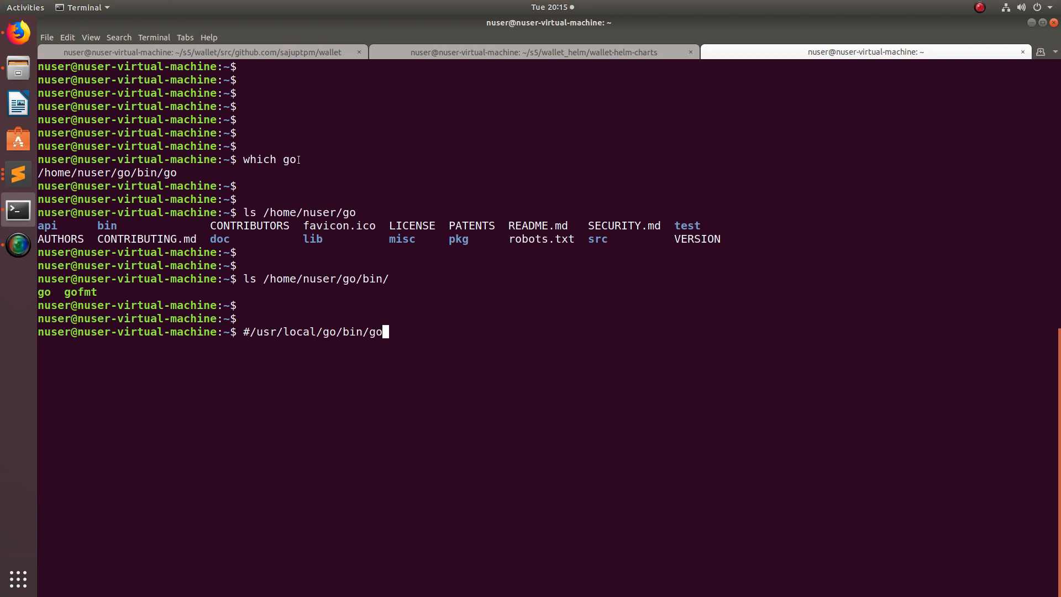
double_click(258, 159)
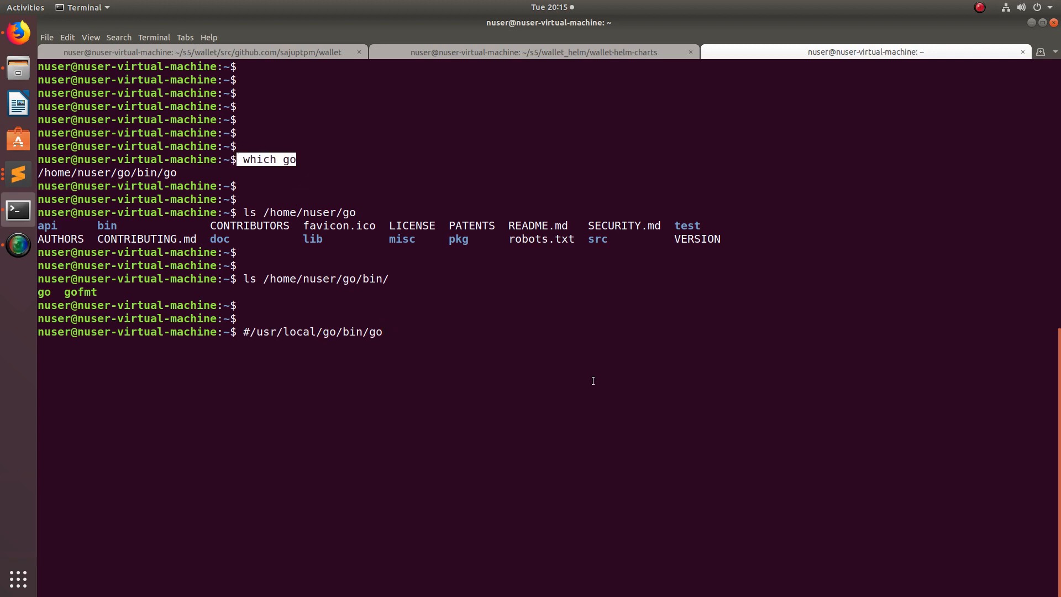
key("Return")
type("#r")
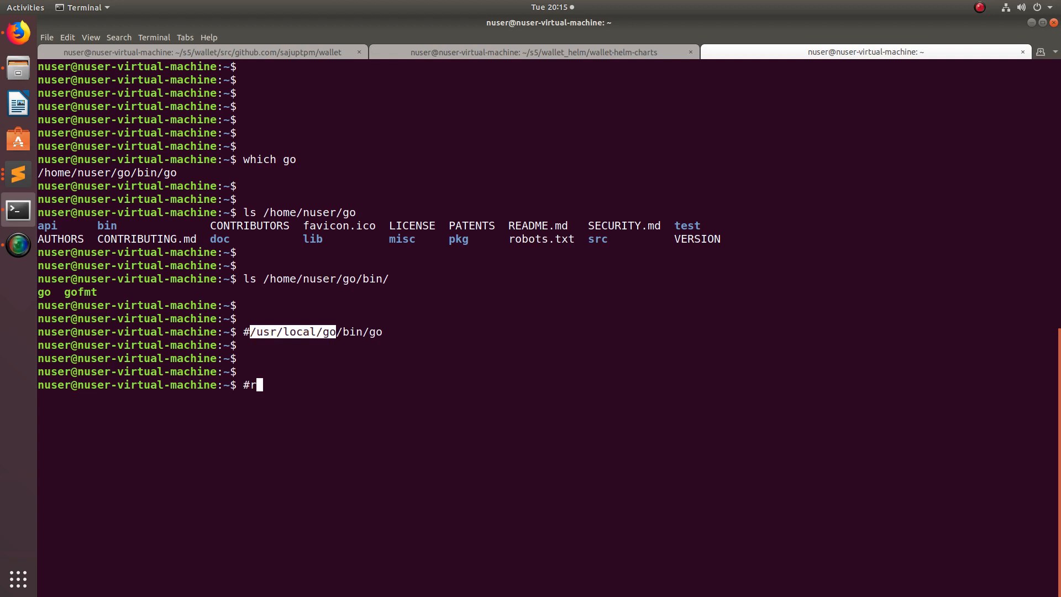
Step: Enter 'rm -rf /usr/local/go' and swap in the home go folder path
type("m -rf /usr/local/go")
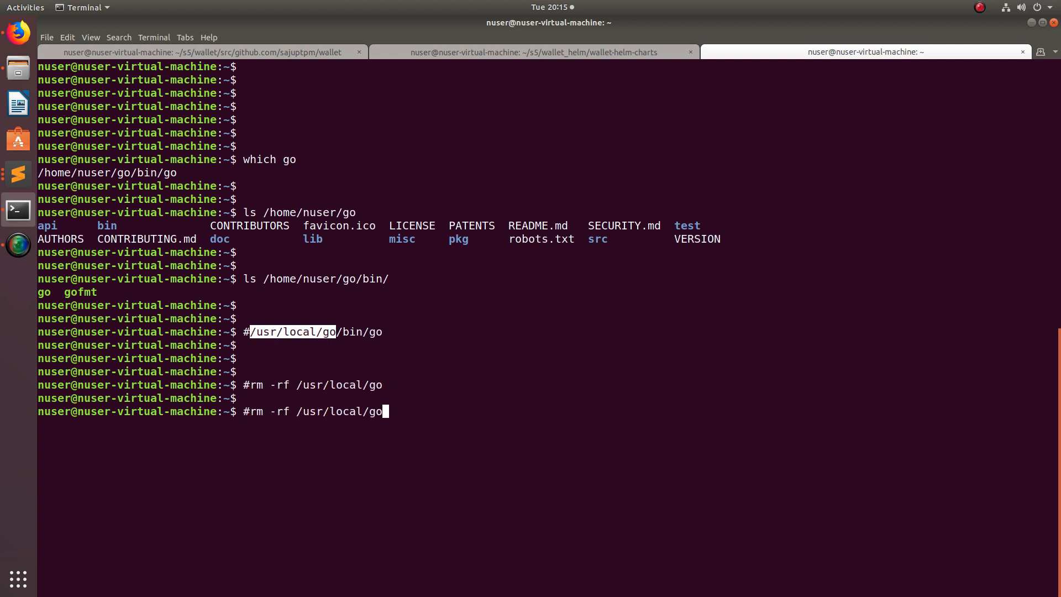
key("BackSpace")
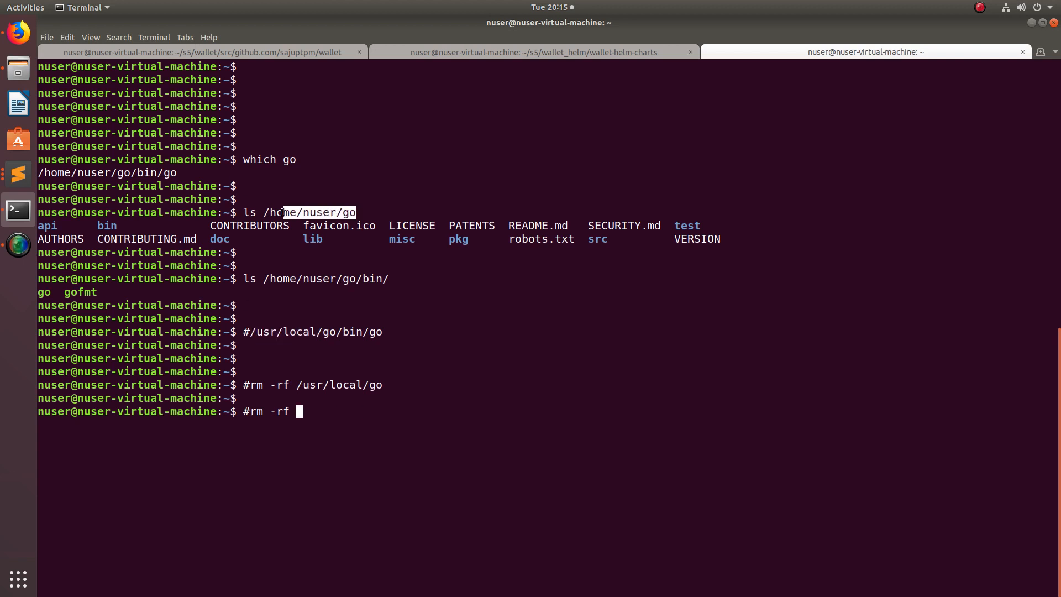
double_click(309, 212)
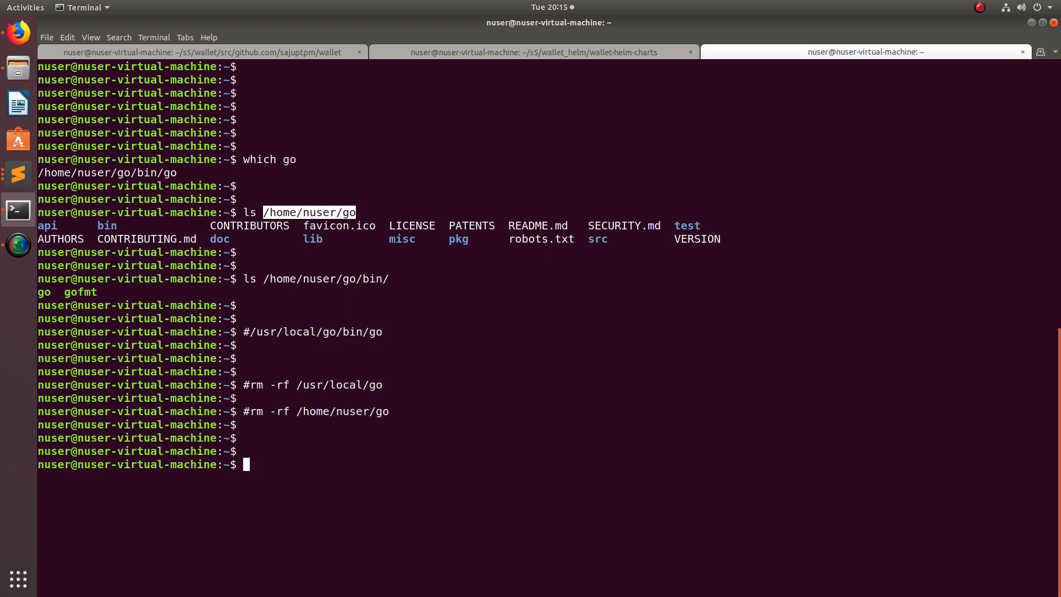
Step: Comment out the GOROOT, GOPATH and PATH exports in ~/.bashrc using vim, then save
type("vim ~")
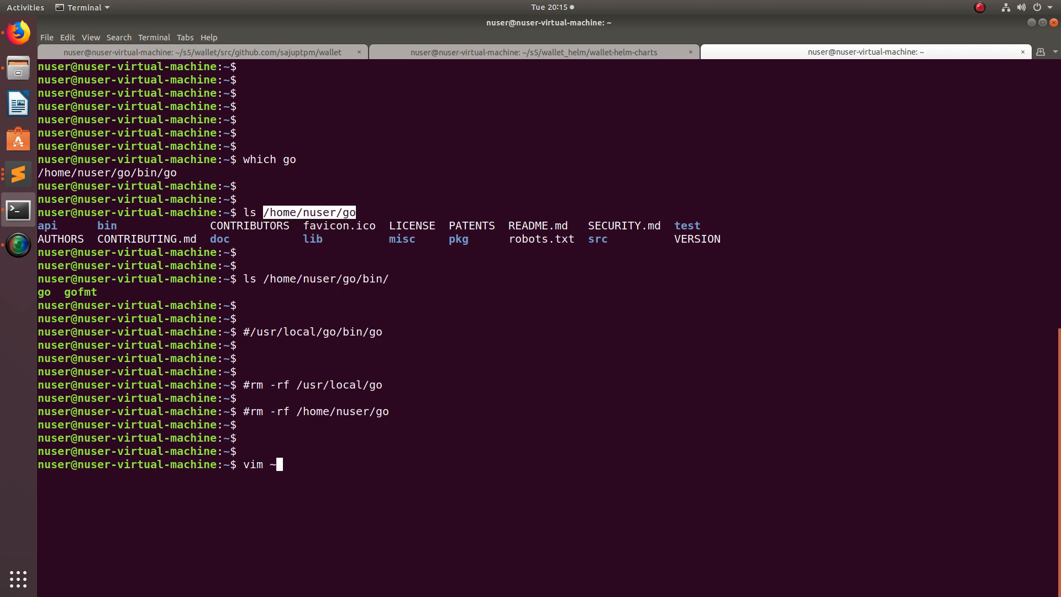
type("/.")
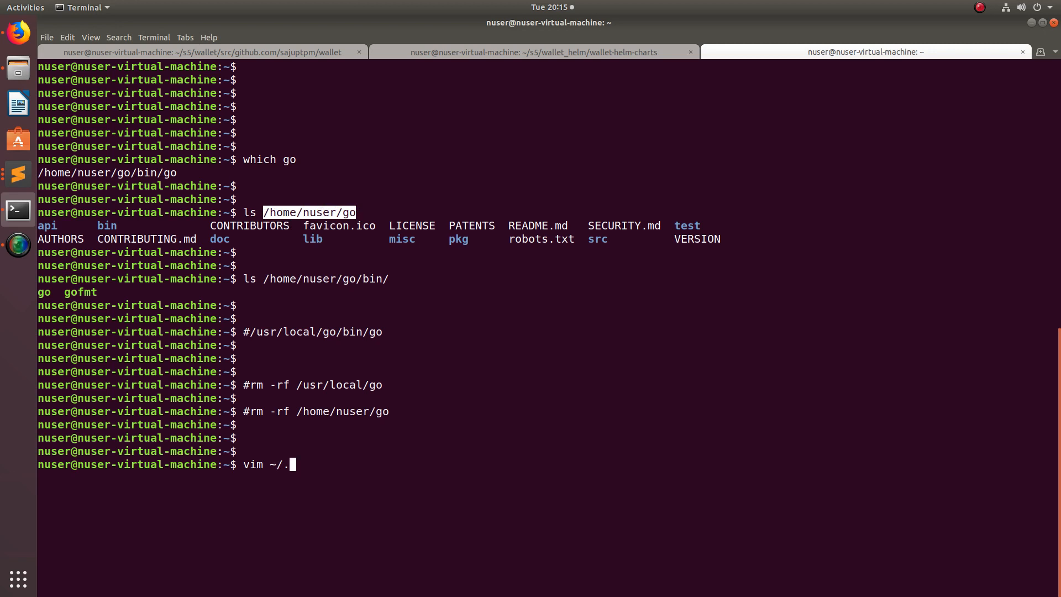
type("bash")
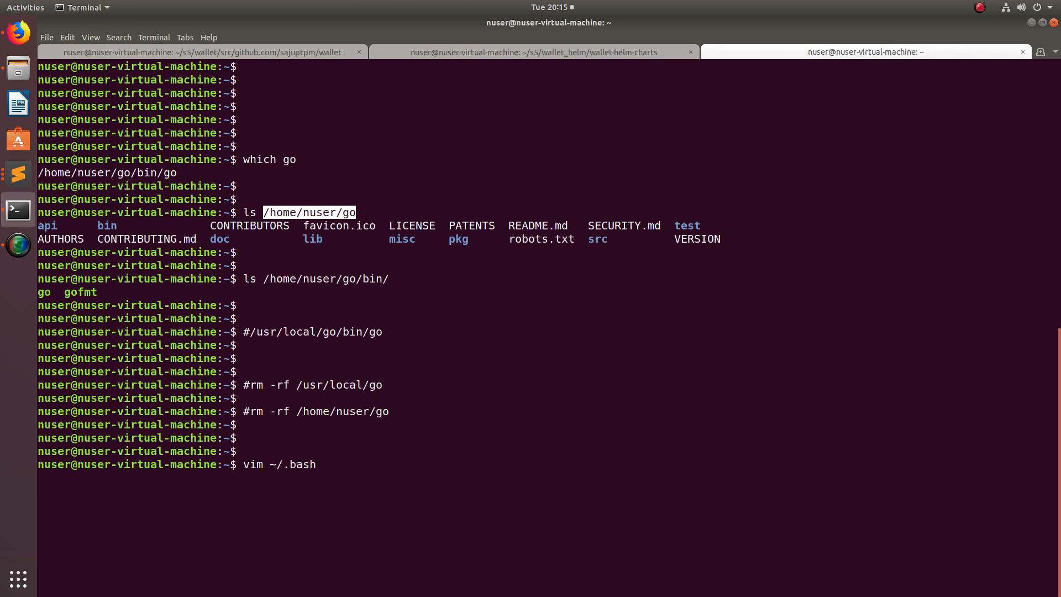
type("rc")
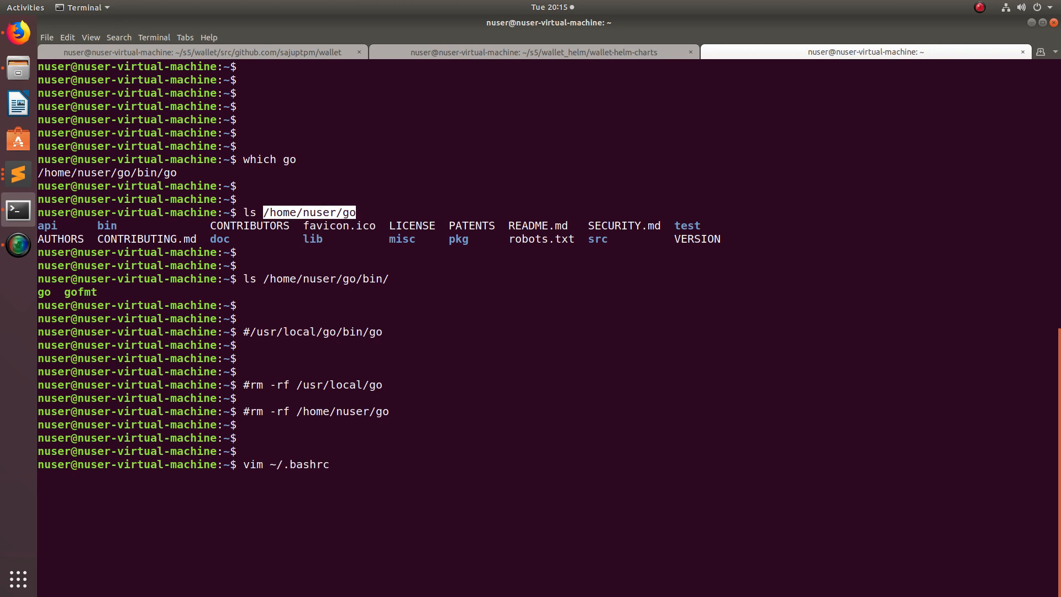
key("Return")
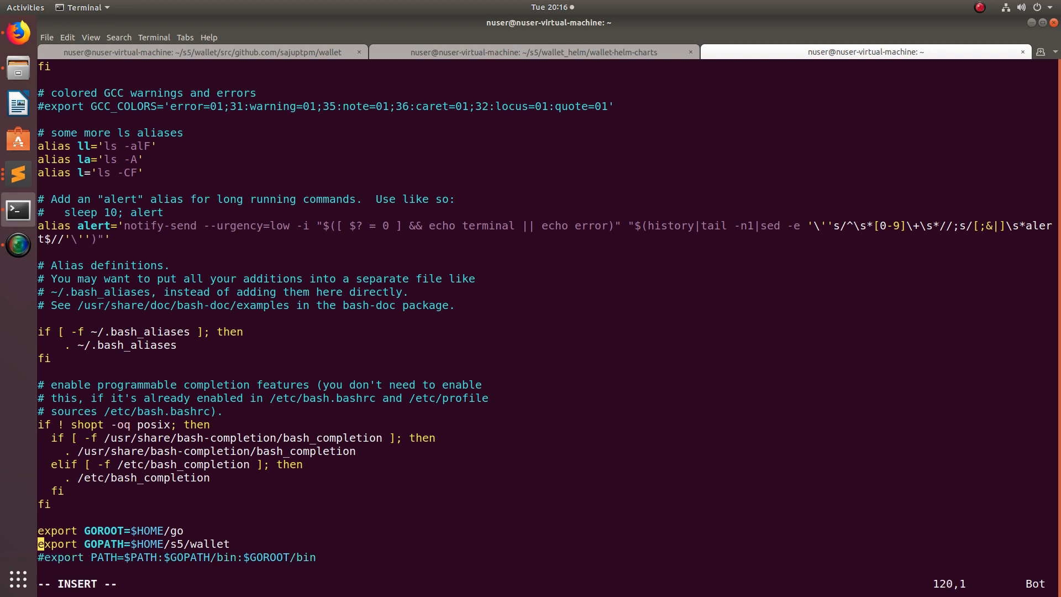
type("#")
left_click(481, 584)
type(":wq")
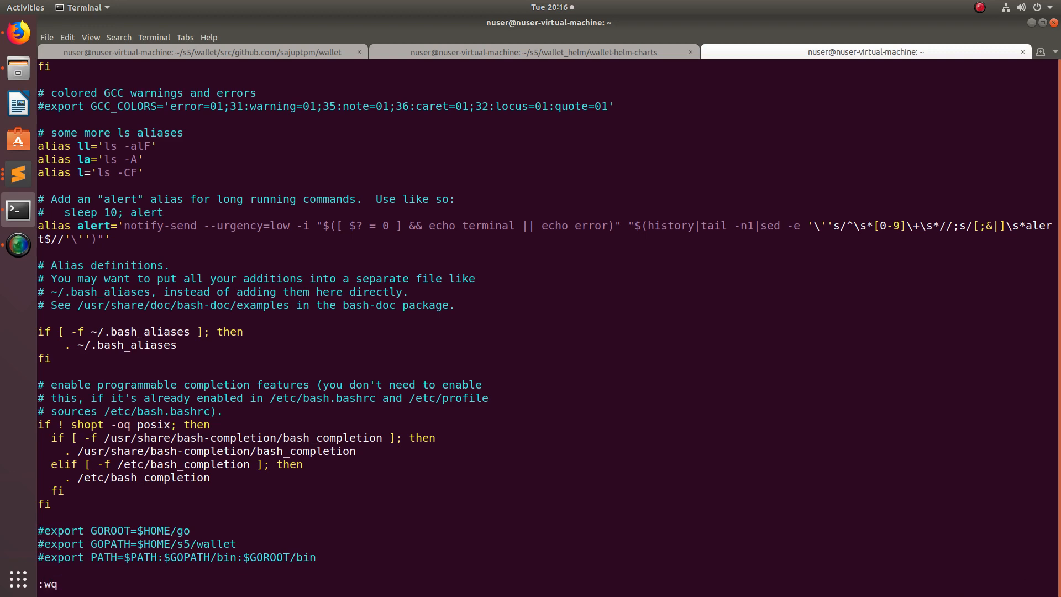
key("Return")
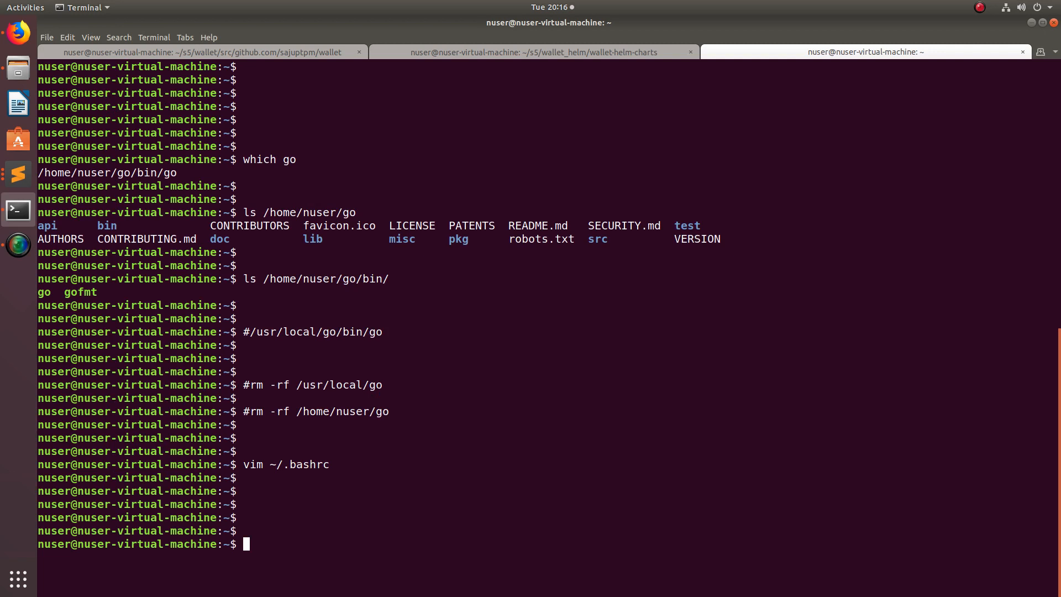
Step: Enter 'go version' to check which Go version the shell reports
type("go version")
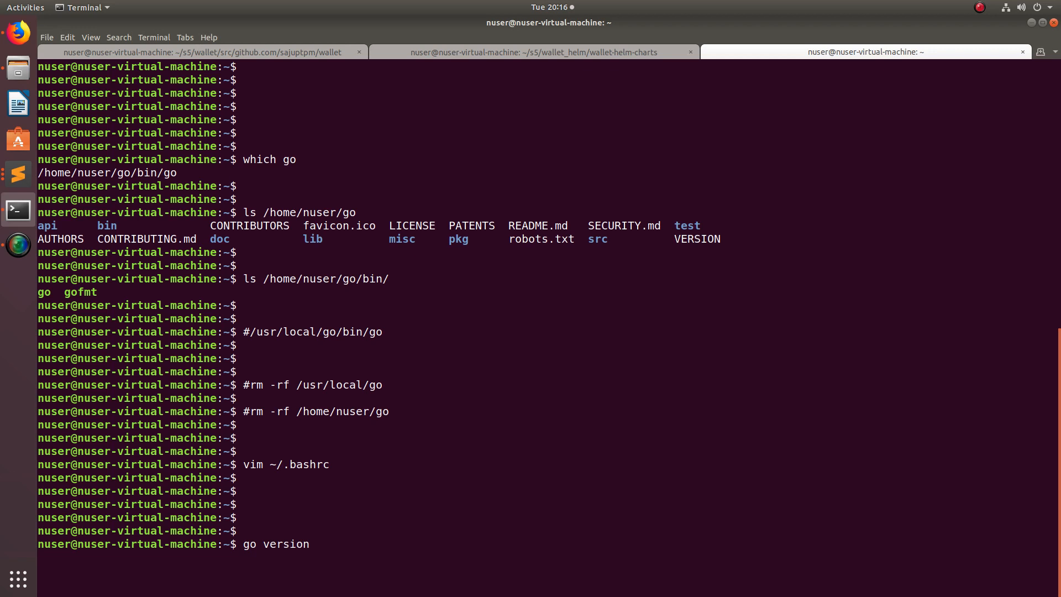
key("Return")
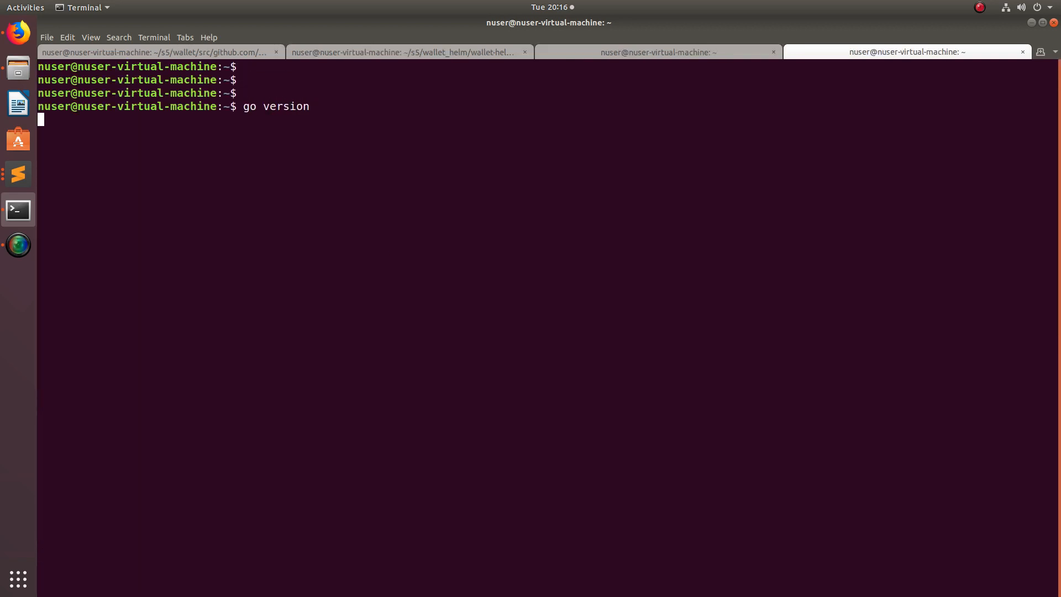
Step: Confirm the new tab reports go not found, then compare with the original tab's go1.13
key("Return")
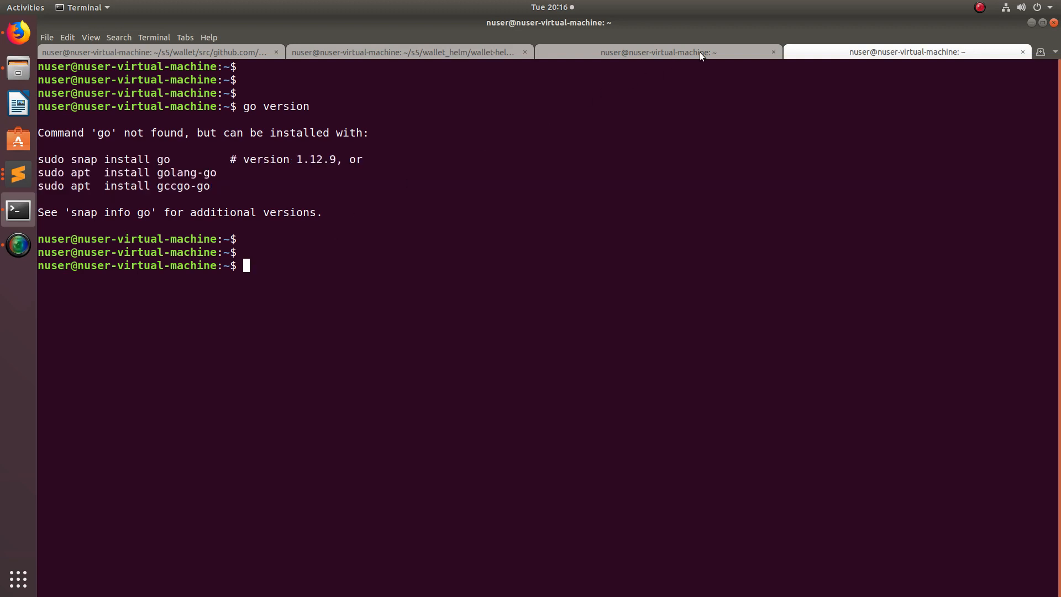
left_click(657, 52)
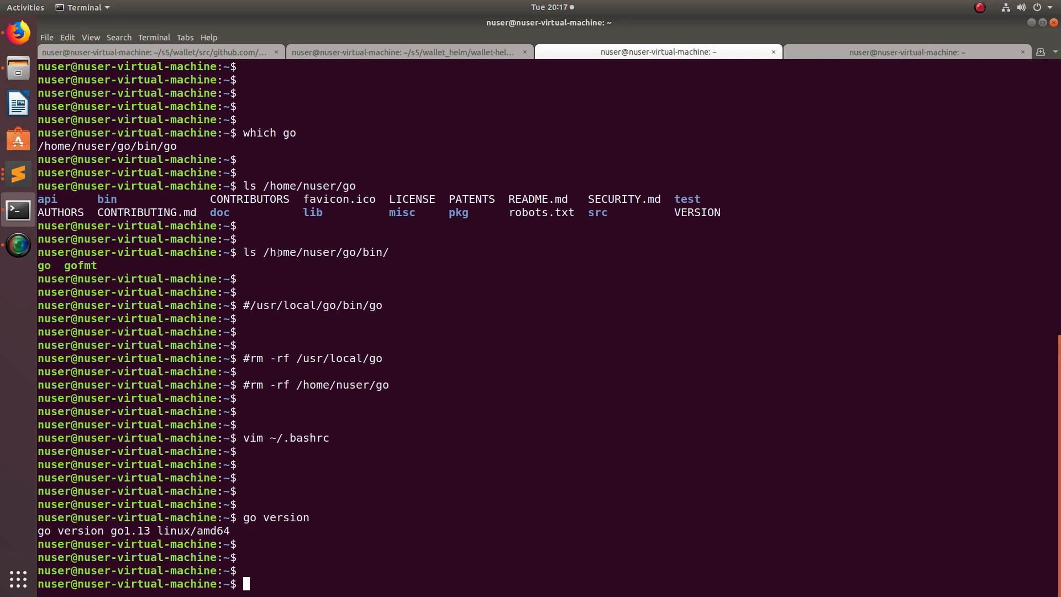
double_click(311, 252)
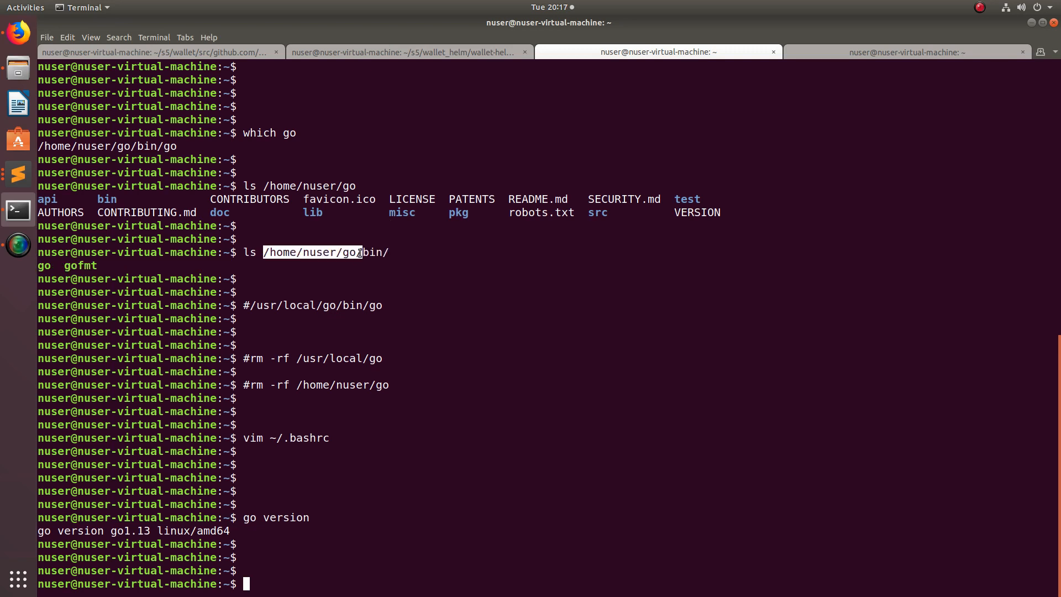